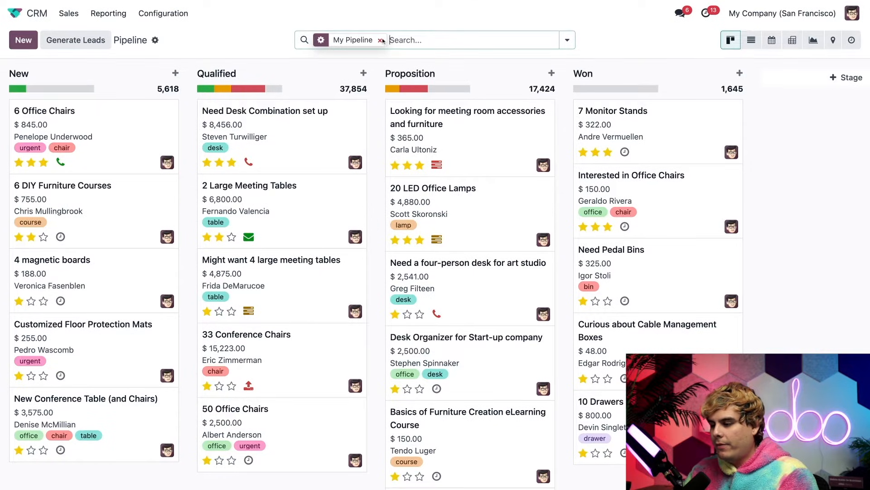
- Clear the 'My Pipeline' filter so every salesperson's opportunities appear
left_click(382, 39)
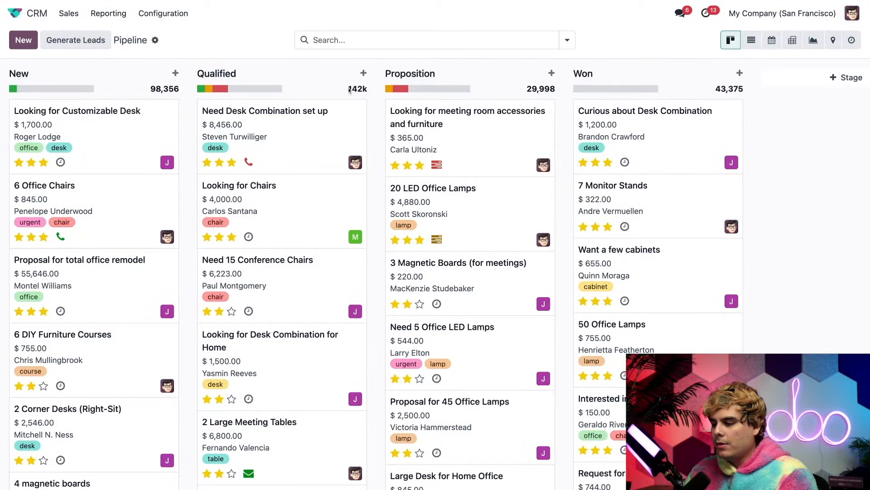
- Open the Qualified column's options menu and edit that stage's settings
left_click(346, 72)
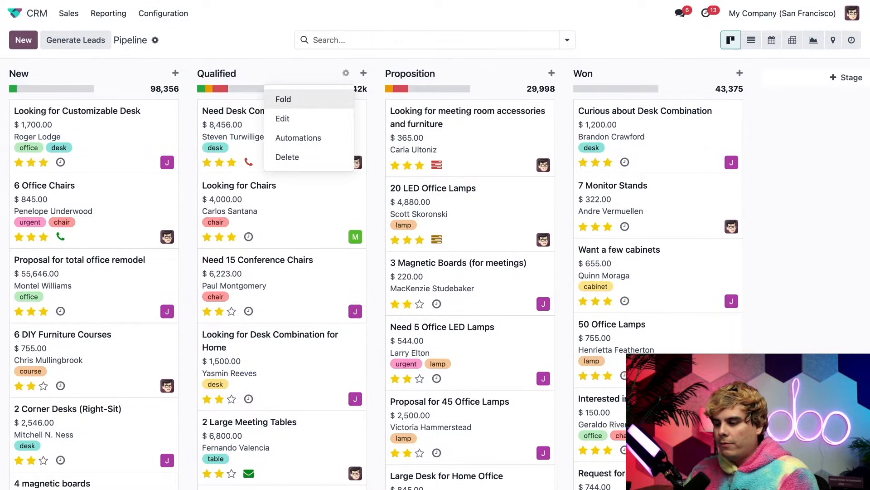
mouse_move(327, 118)
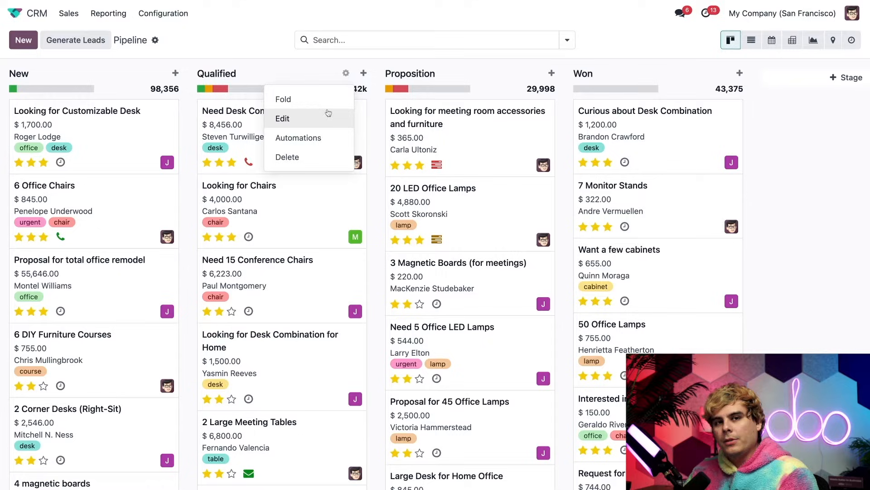
left_click(283, 99)
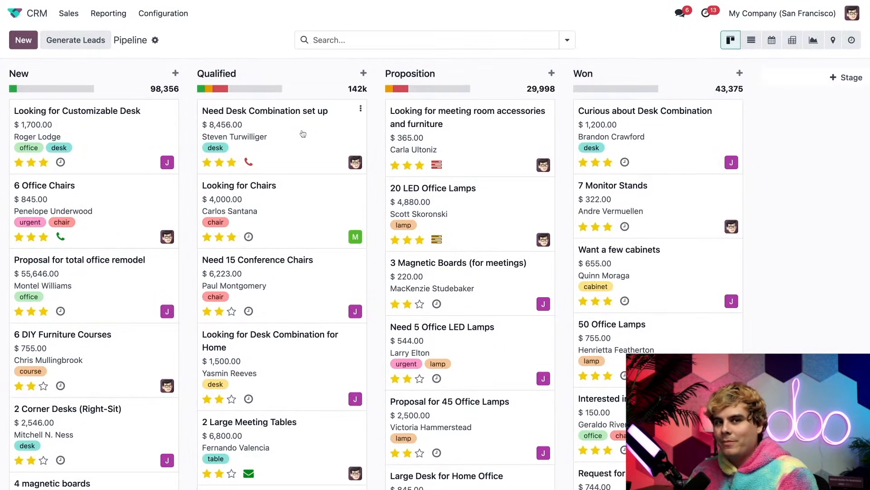
mouse_move(345, 97)
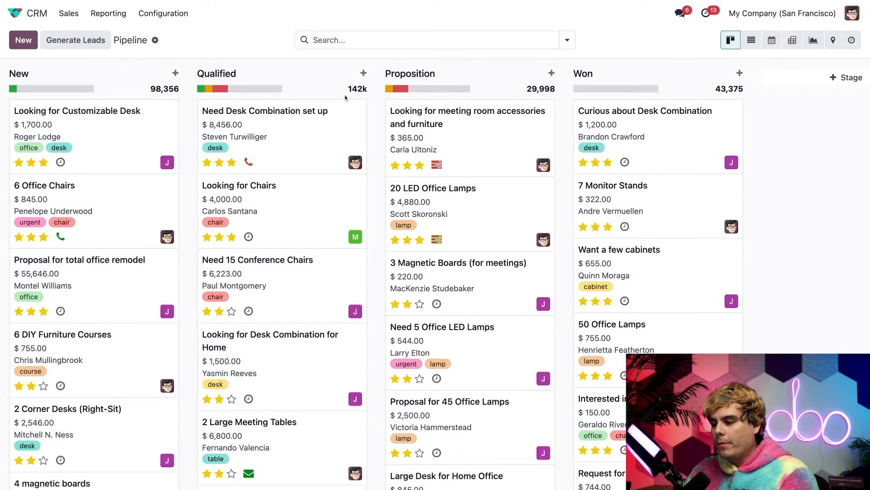
left_click(346, 74)
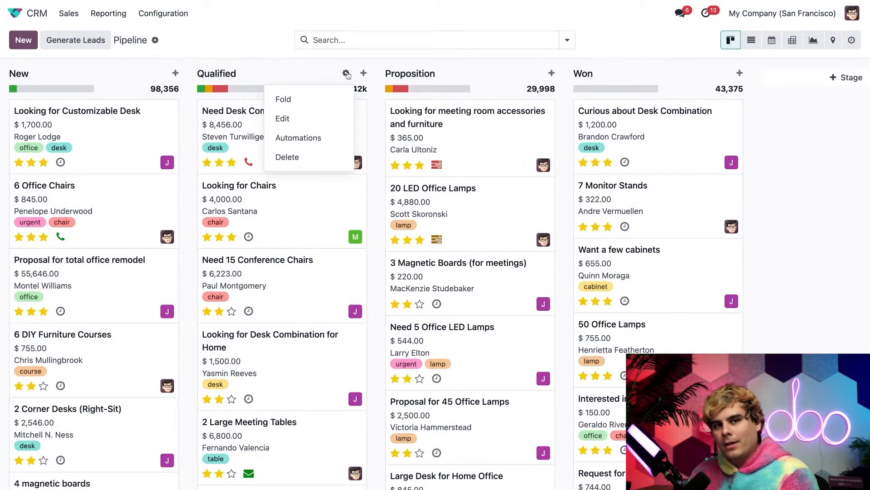
mouse_move(329, 118)
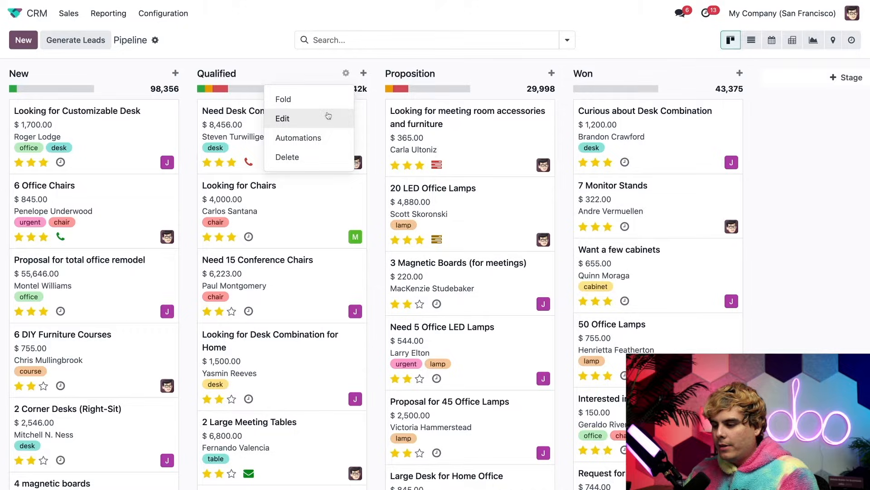
left_click(282, 118)
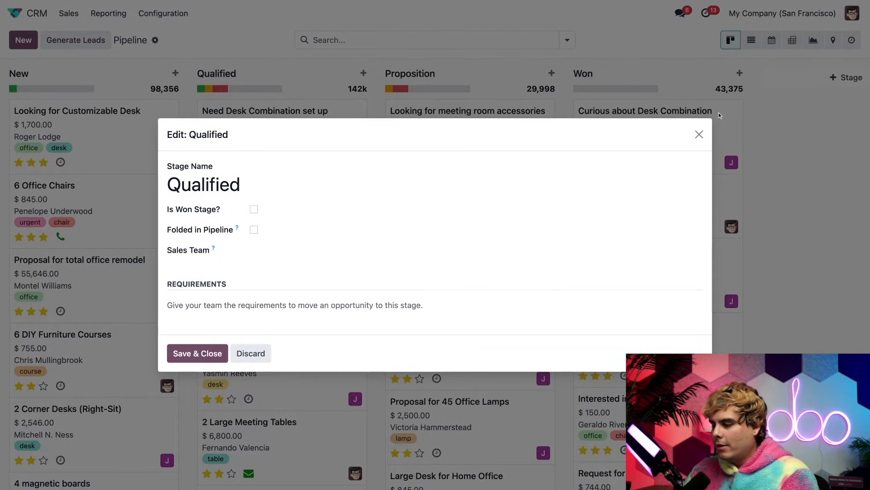
- Close the Qualified stage settings, check the empty Automations page, and return to Pipeline
left_click(699, 134)
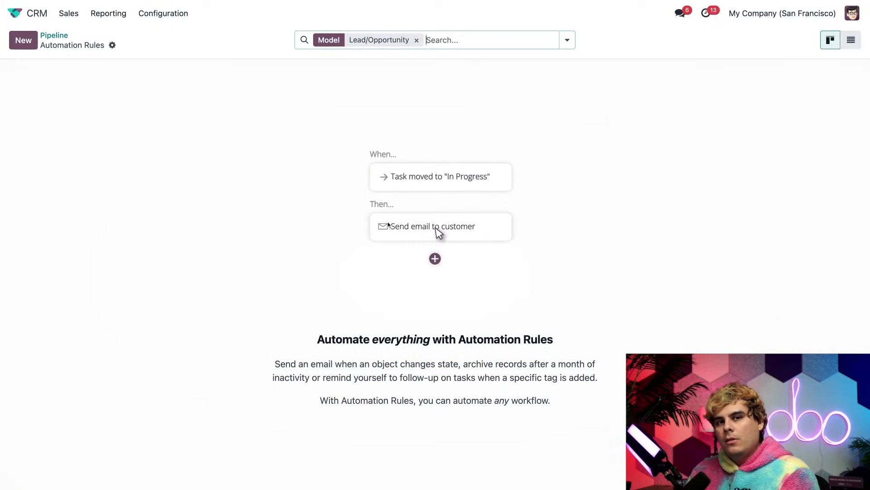
left_click(434, 259)
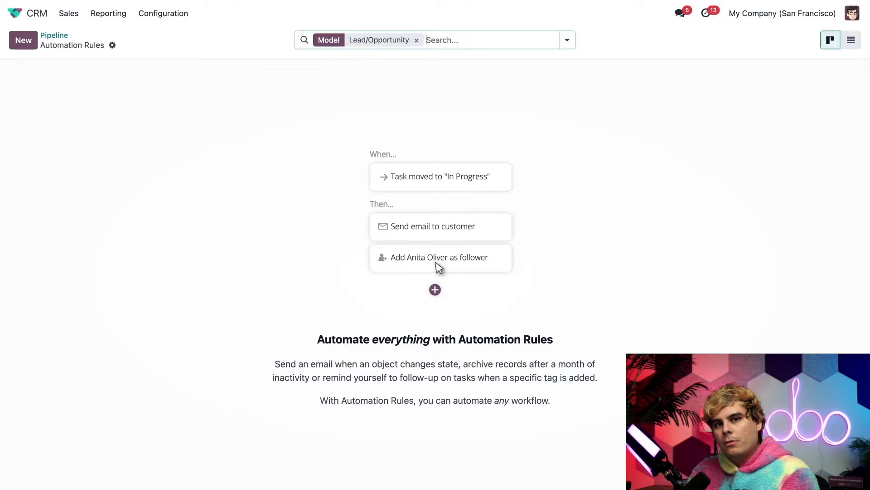
left_click(435, 289)
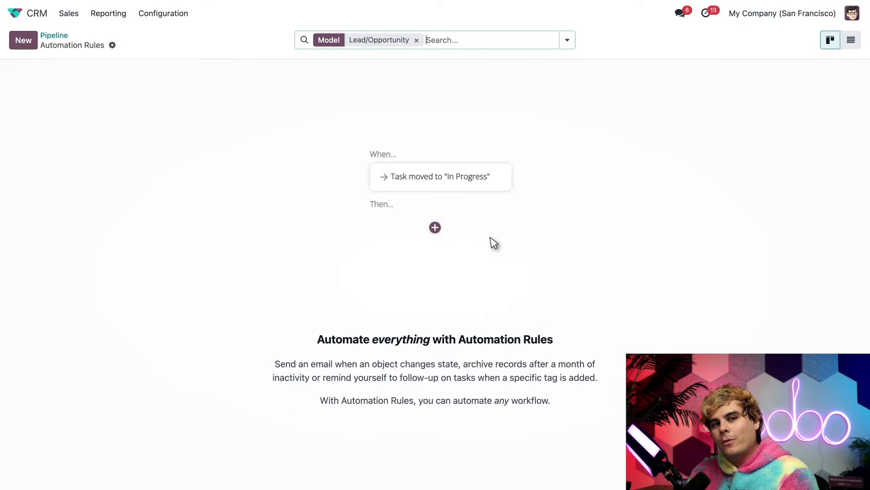
left_click(435, 227)
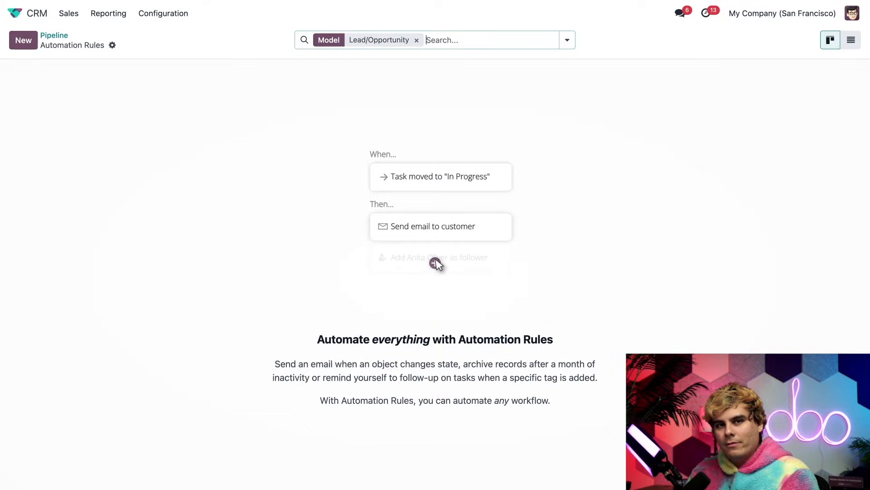
left_click(54, 35)
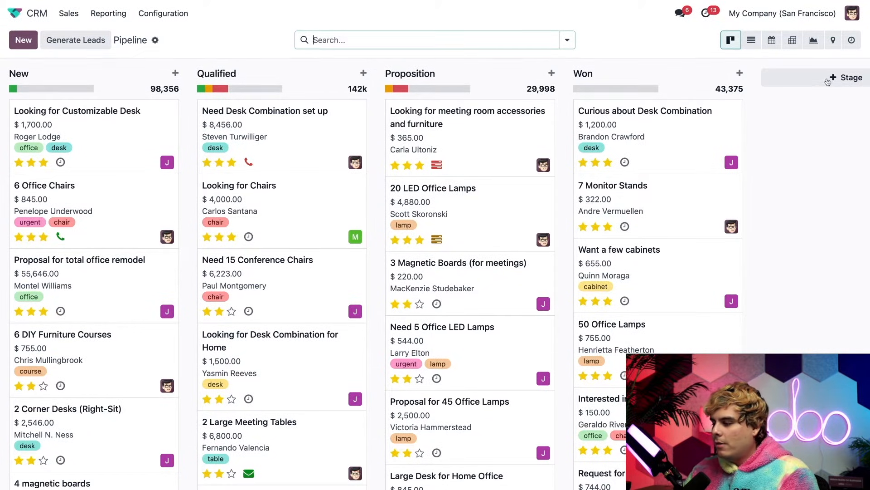
mouse_move(843, 77)
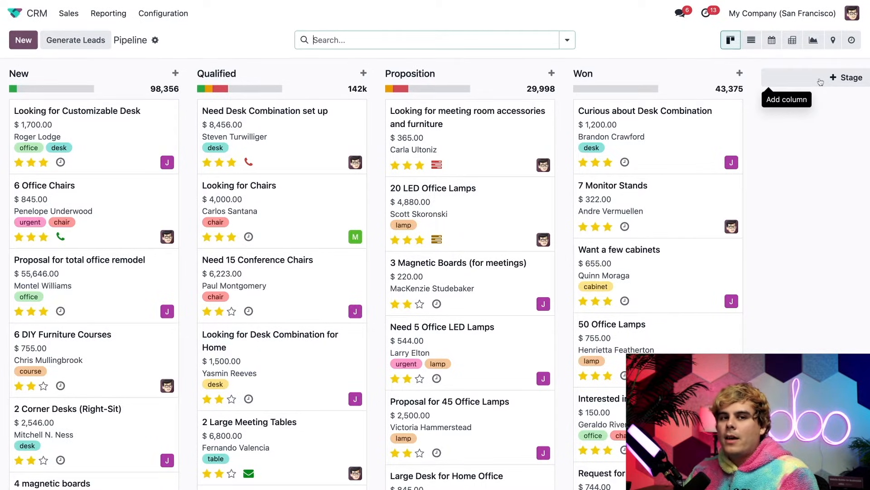
- Add a '2nd Proposition' stage placed after the Proposition column
left_click(844, 77)
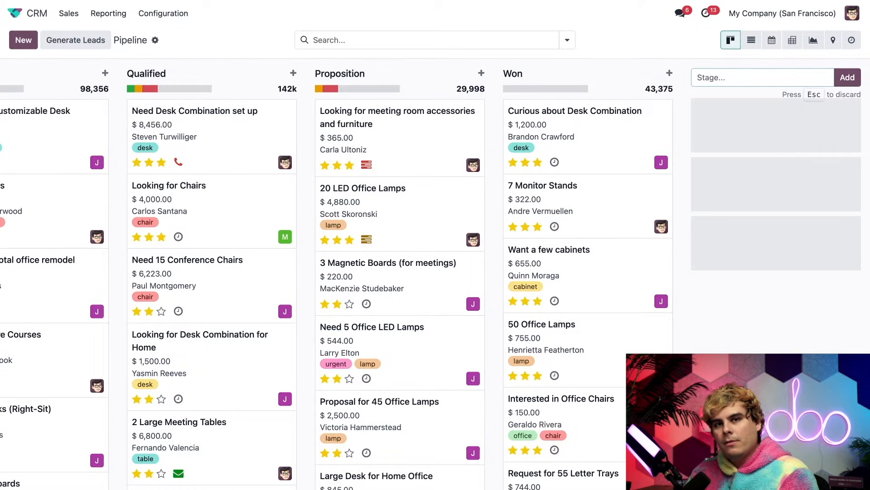
type("2nd Pro")
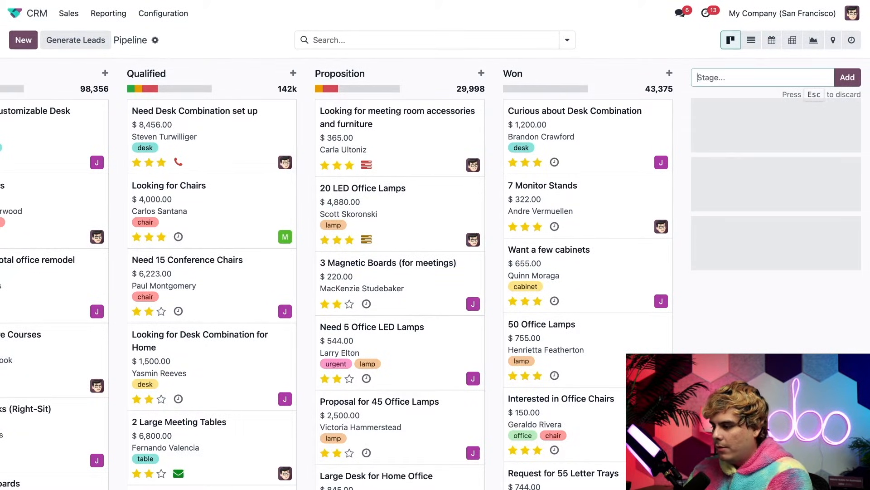
left_click(847, 77)
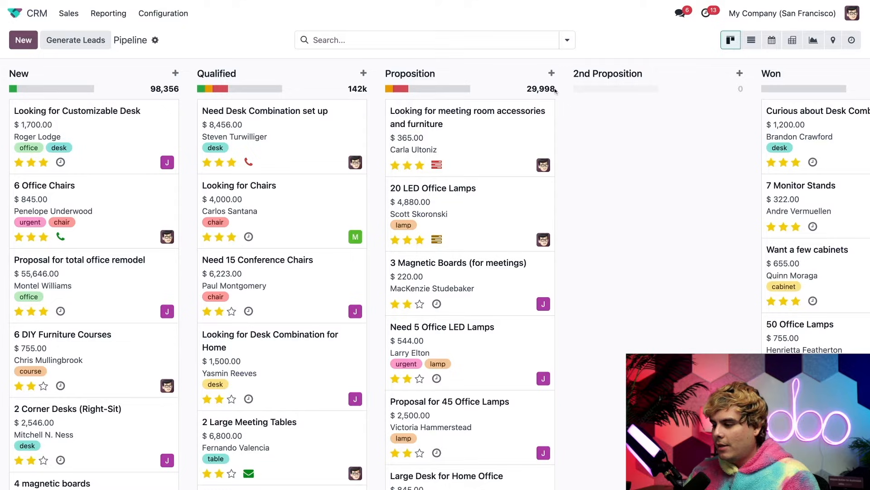
mouse_move(373, 102)
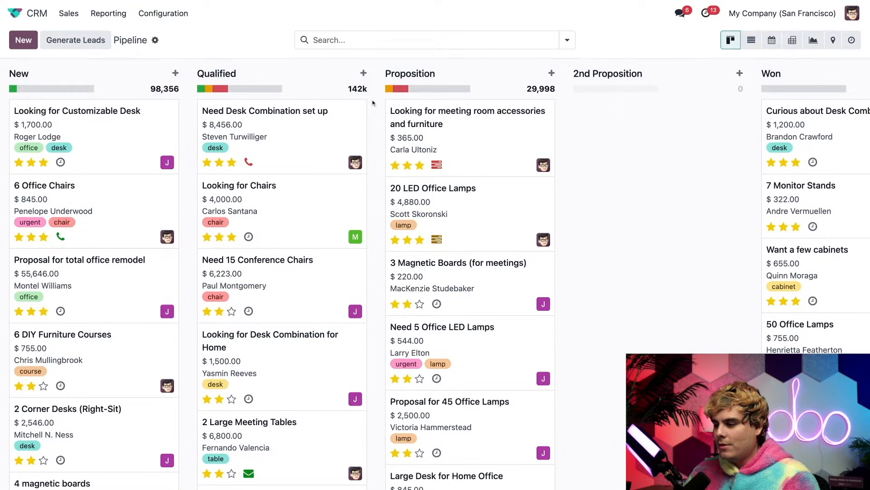
- Quick-create an opportunity in New, choosing the 'ab…' contact and selecting the default title
left_click(364, 72)
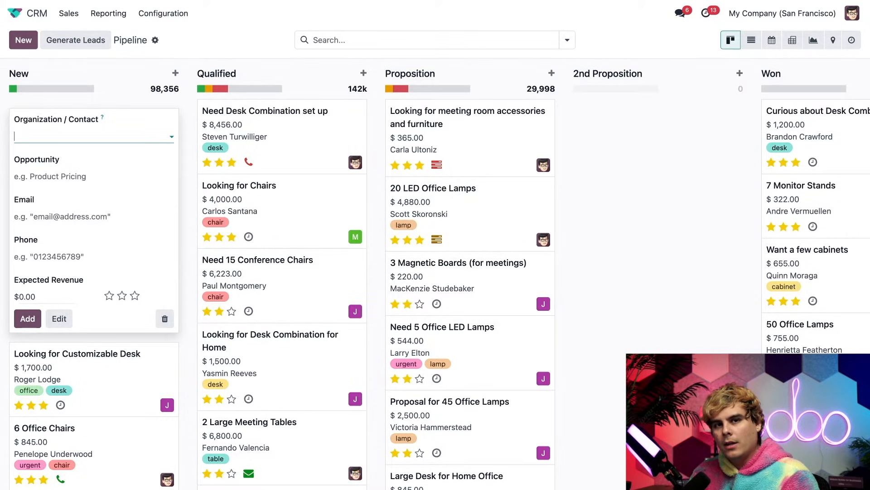
type("ab")
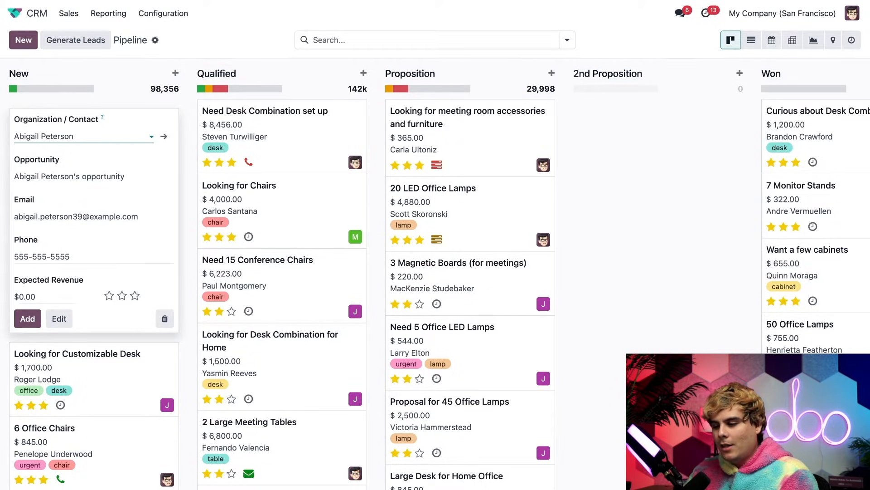
double_click(70, 176)
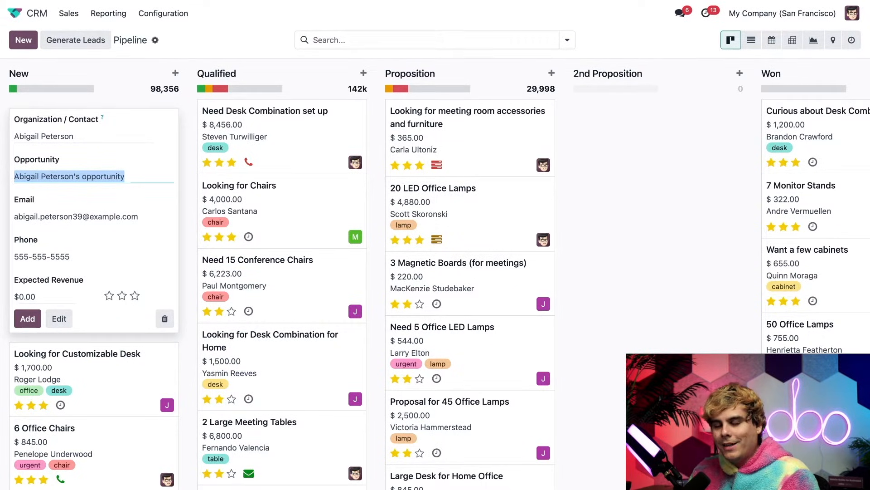
- Title the opportunity 'Abby wants 200 lamps' with 2000 revenue and two-star priority
type("A")
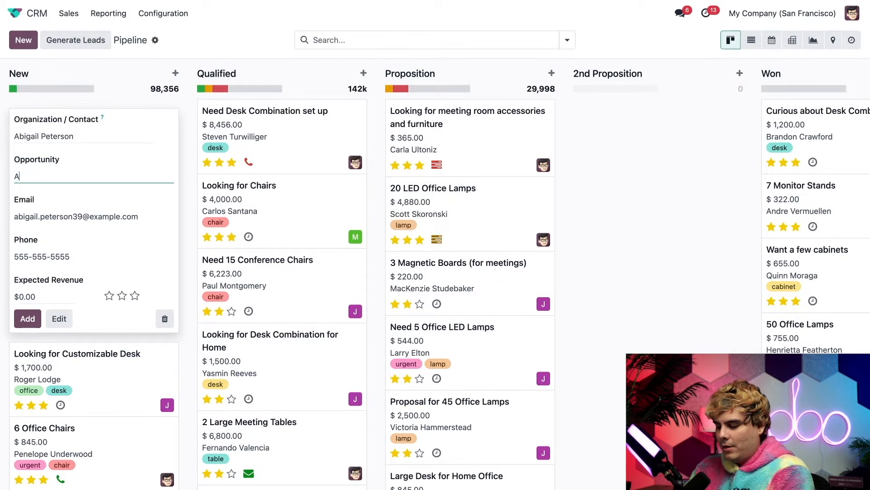
type("bby wants 200")
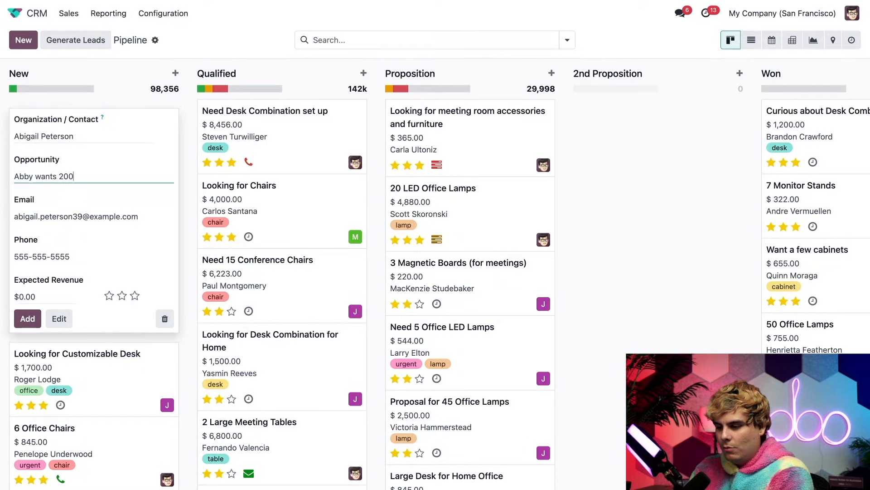
type("lamps")
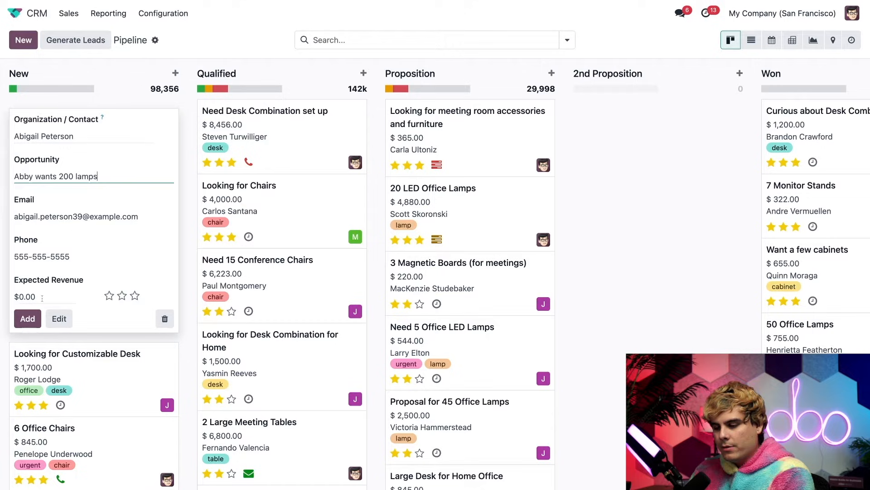
type("2000")
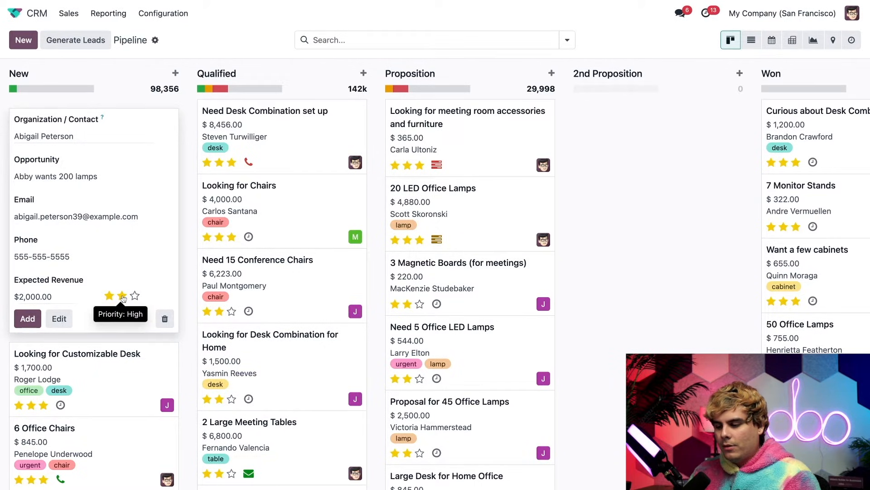
mouse_move(123, 275)
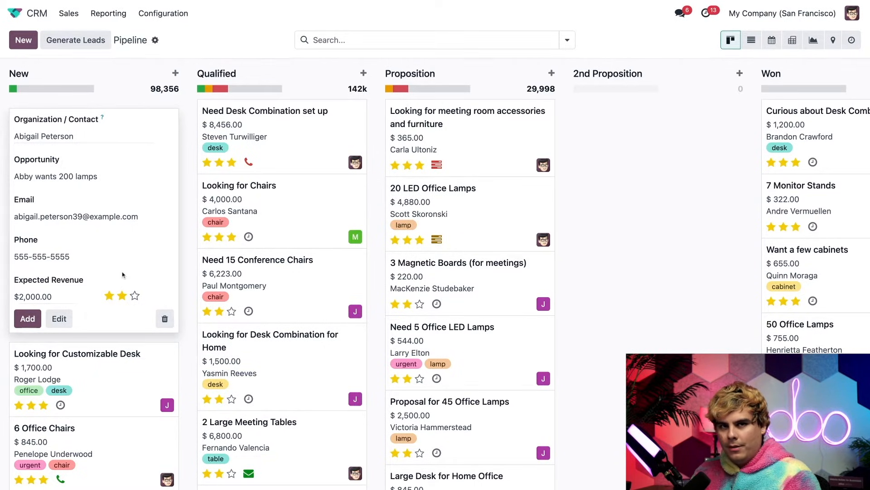
left_click(27, 319)
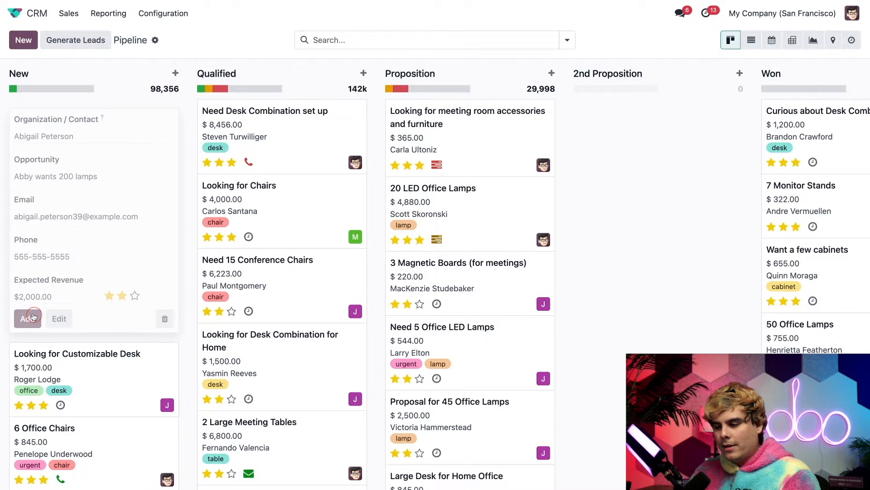
- Save the lamps opportunity to New and begin scheduling an activity for it
left_click(27, 319)
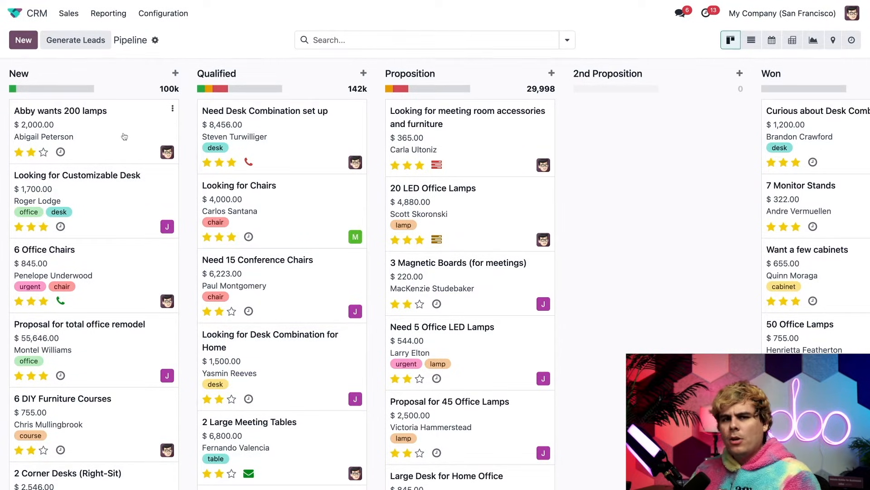
mouse_move(167, 226)
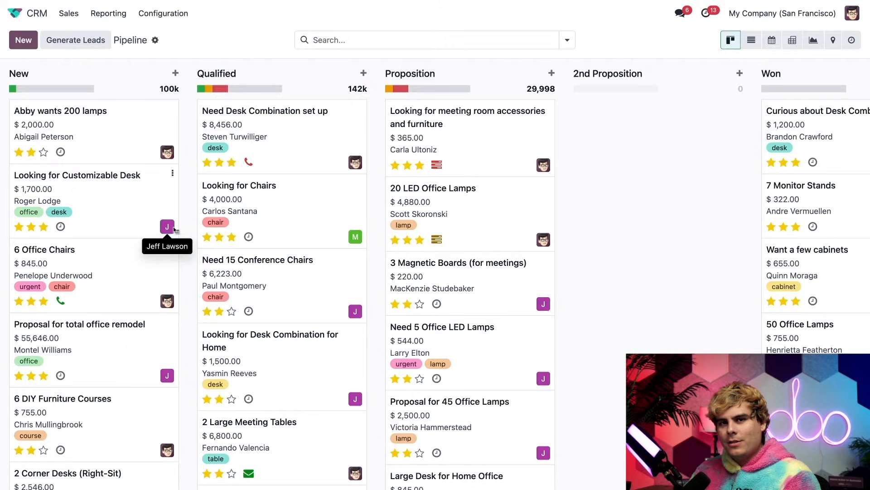
mouse_move(89, 221)
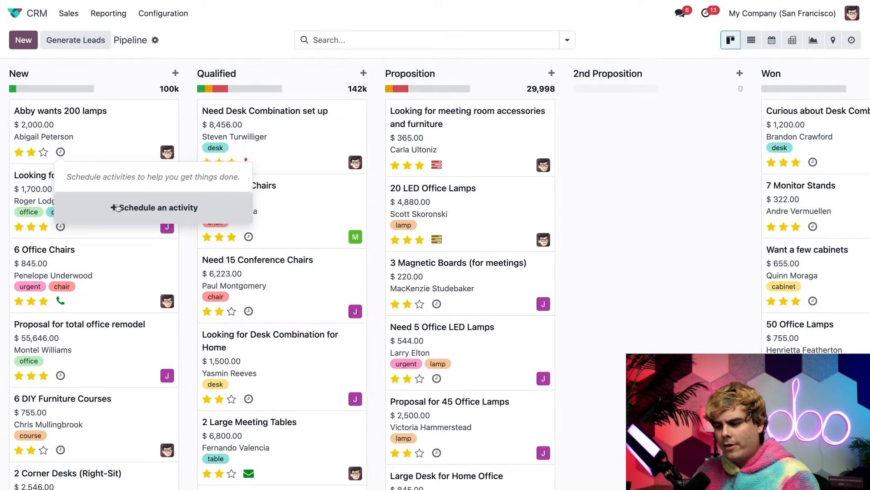
left_click(158, 207)
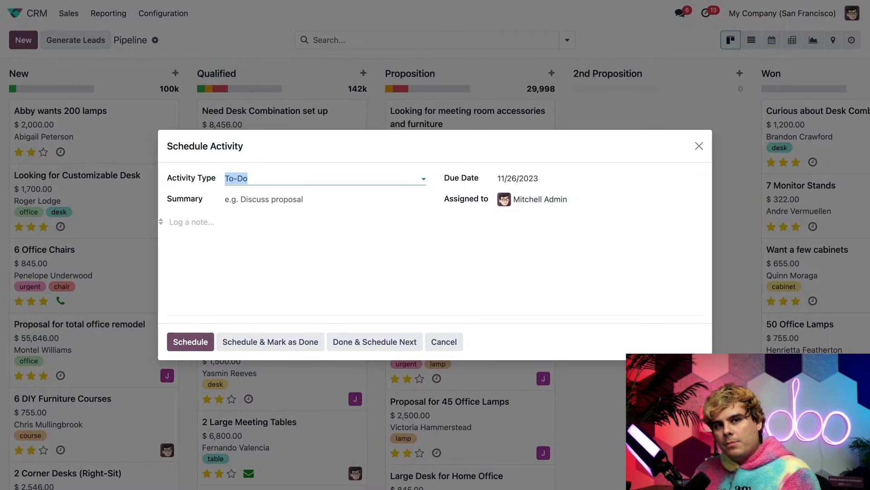
- Try Meeting and Reminder types, then set the activity to a Call due 11/23/2023
left_click(324, 178)
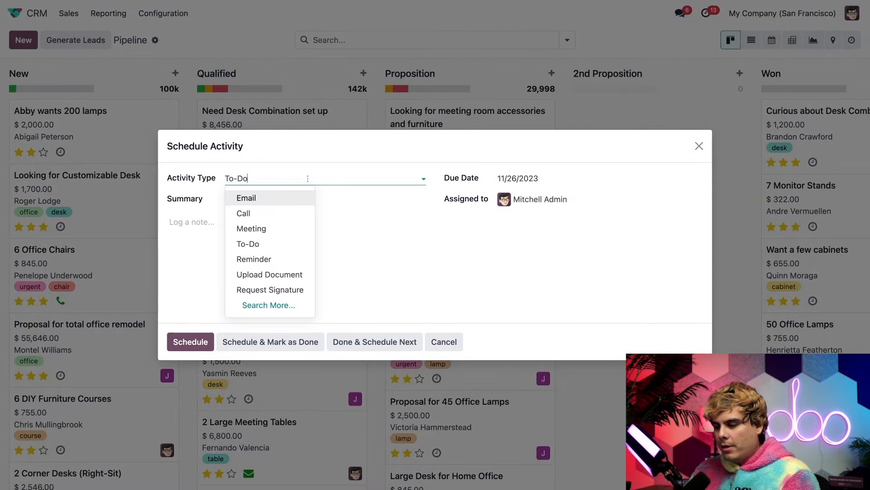
left_click(251, 228)
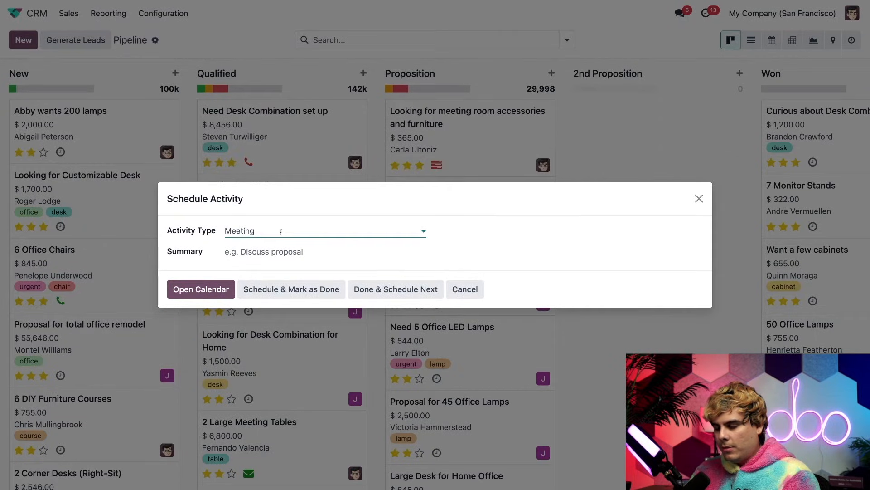
left_click(324, 231)
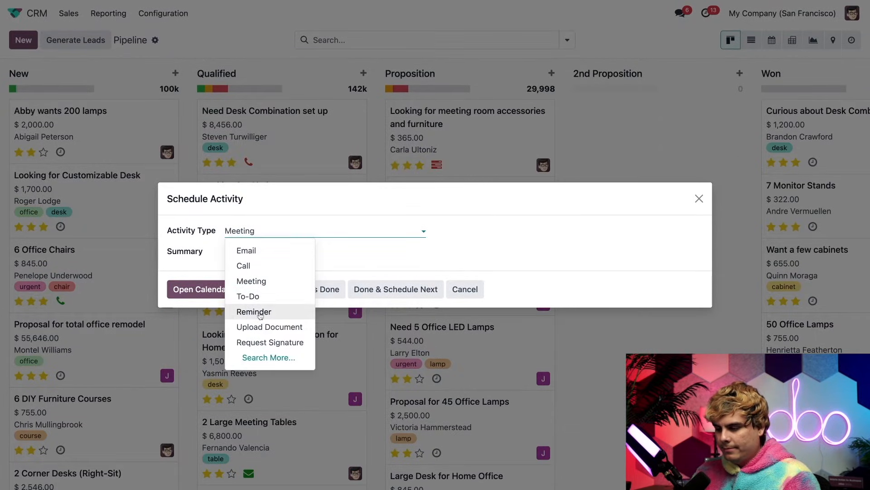
left_click(254, 310)
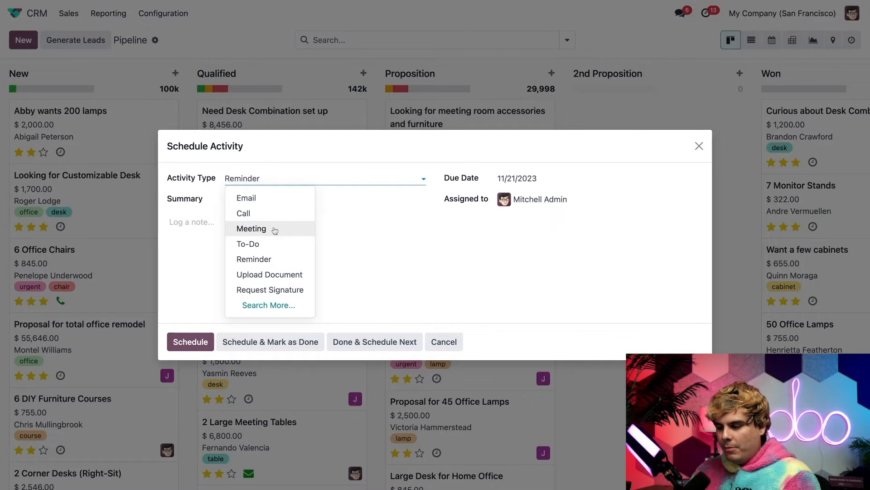
left_click(243, 213)
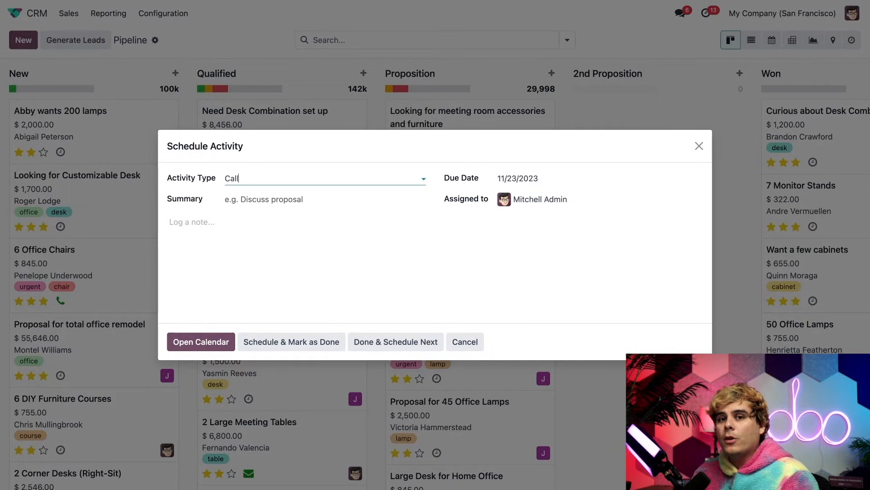
- Give the call the summary 'They might want 2x the order' and note 'rich person'
left_click(325, 199)
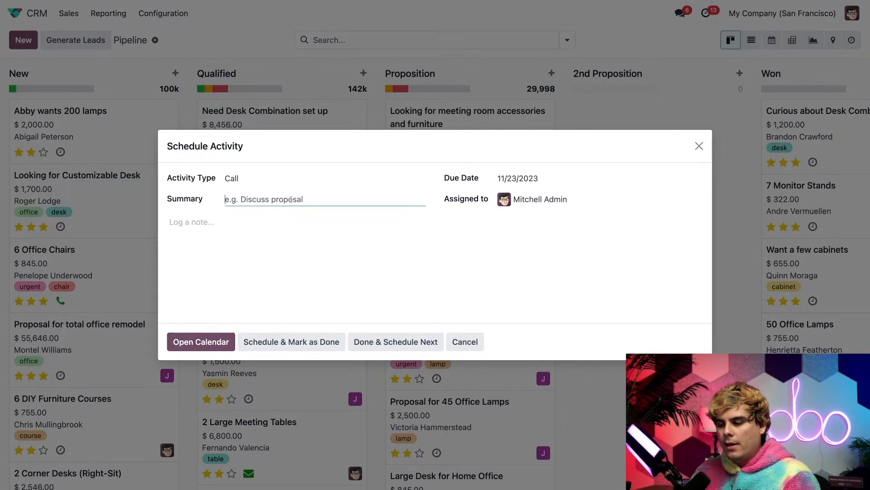
type("The")
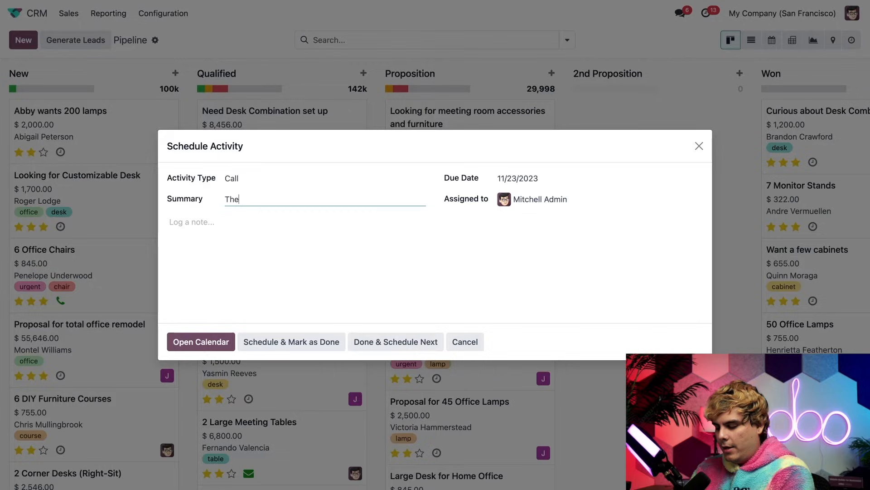
type("They might want")
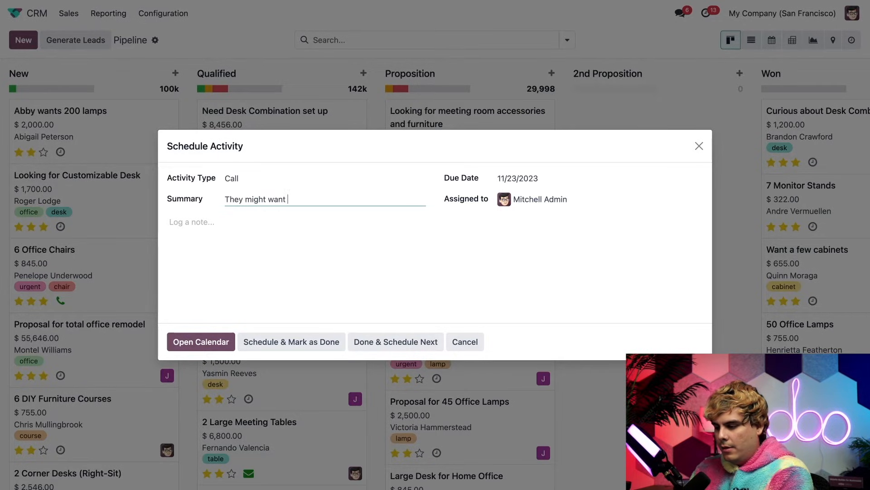
type("2x the order")
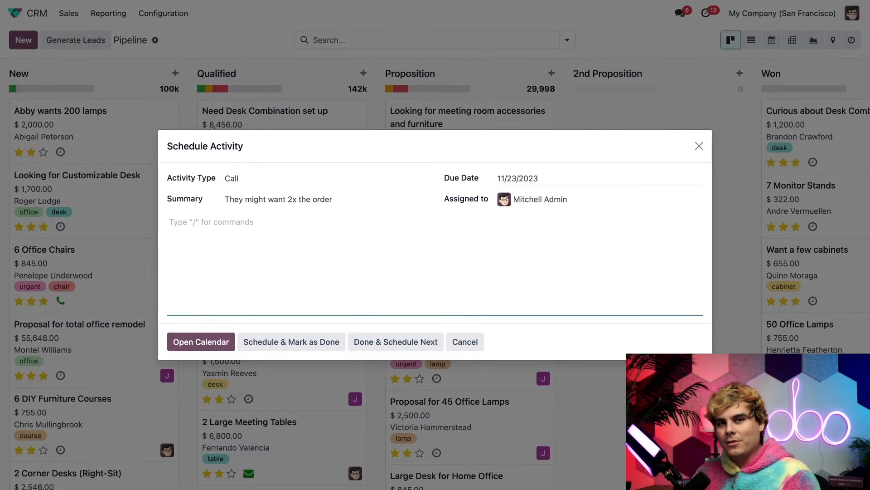
left_click(517, 177)
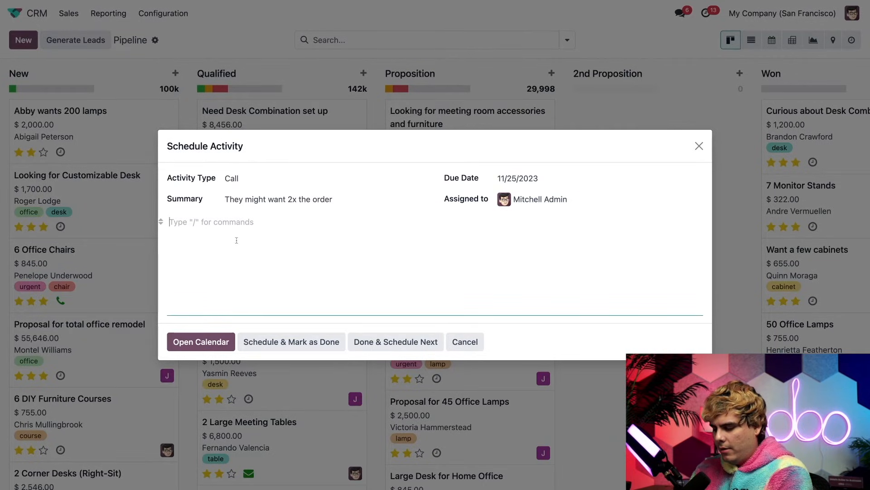
type("rich person")
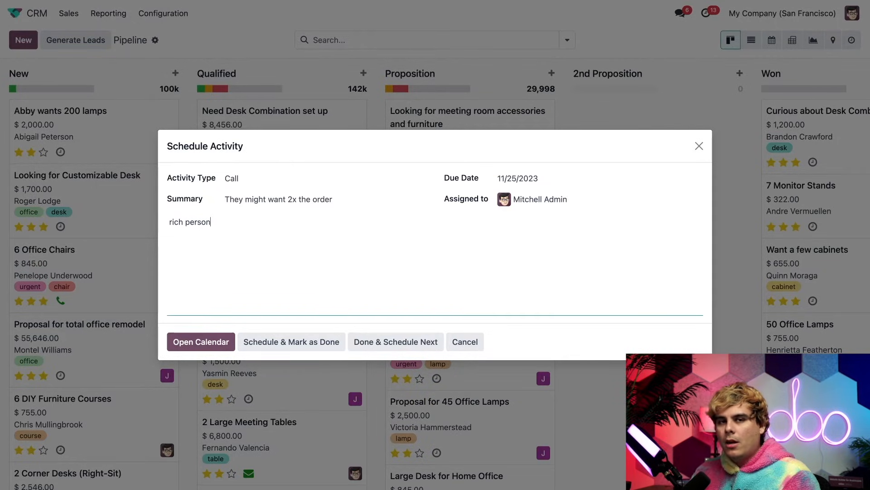
mouse_move(291, 341)
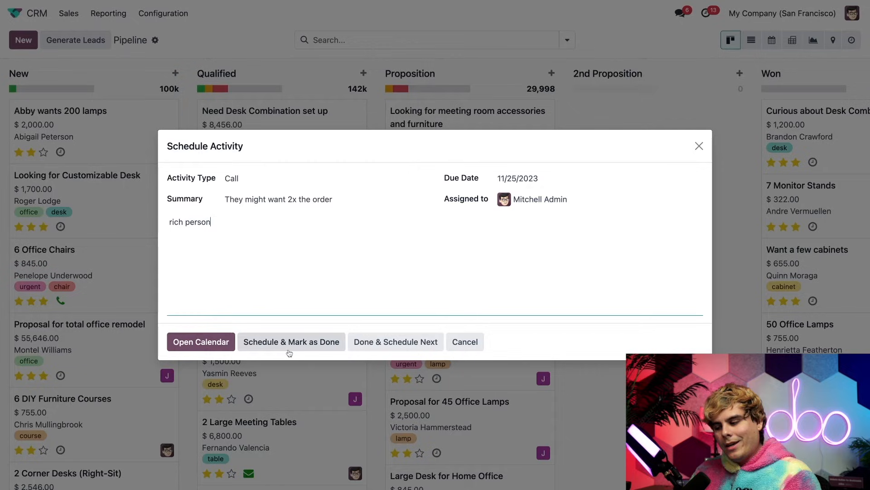
mouse_move(395, 341)
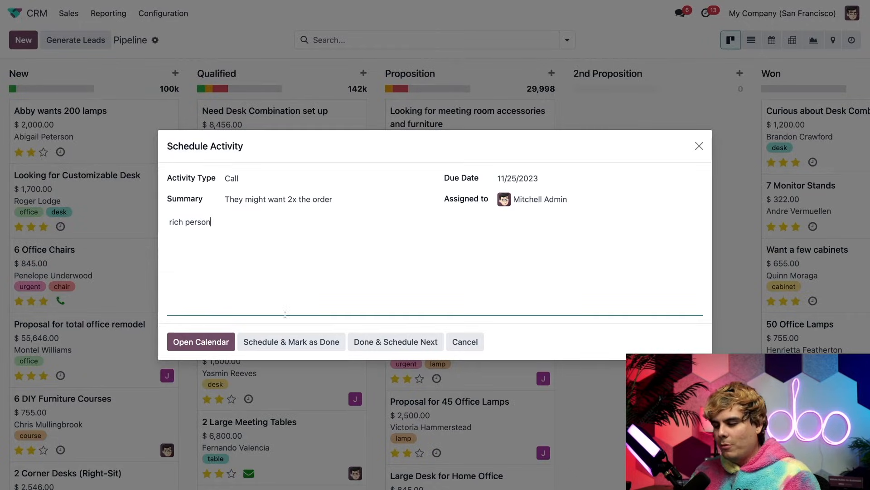
- Book the 'They might want 2x the order' meeting on Wed Nov 22, 10:15–11:15
left_click(201, 341)
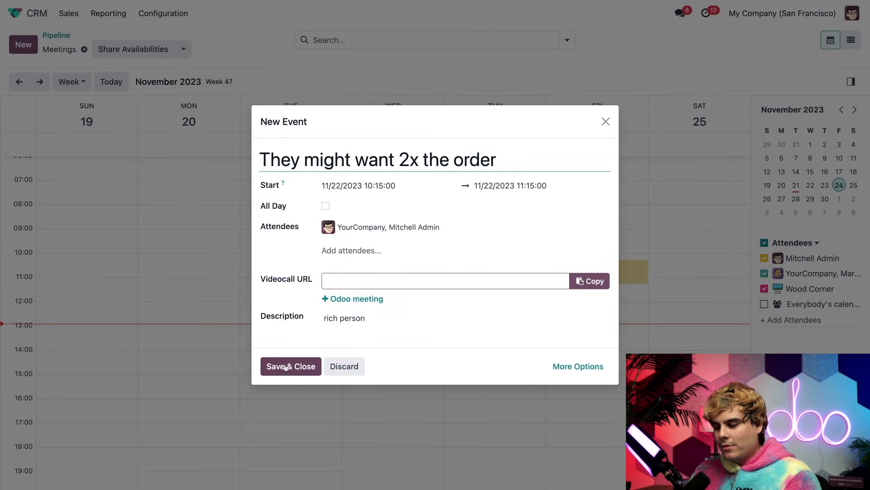
left_click(290, 366)
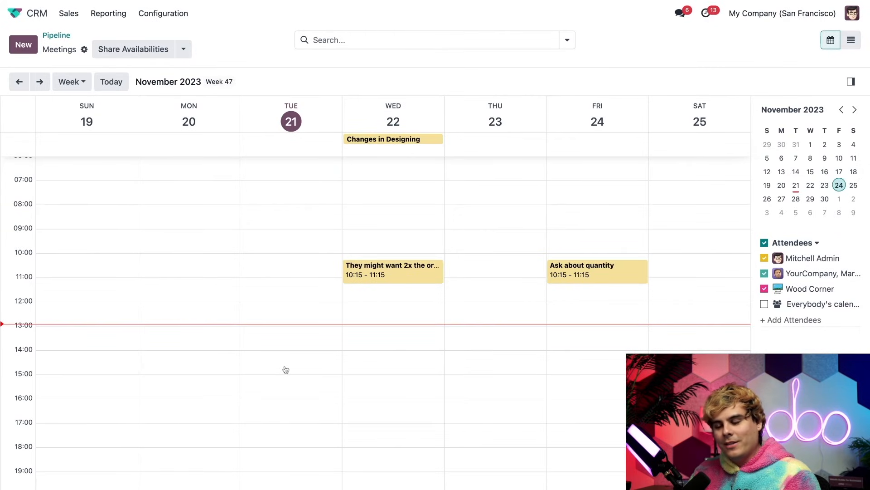
mouse_move(387, 276)
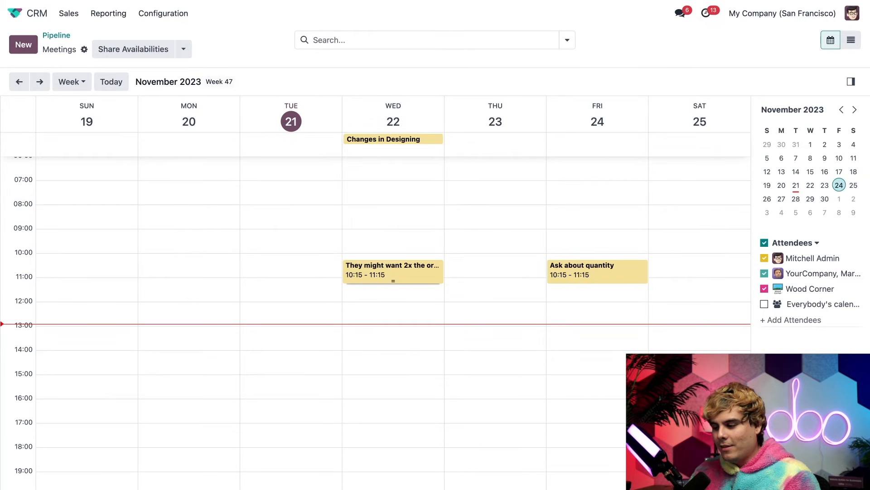
- Open the new November 22 meeting to check its attendees, note and linked opportunity
left_click(393, 269)
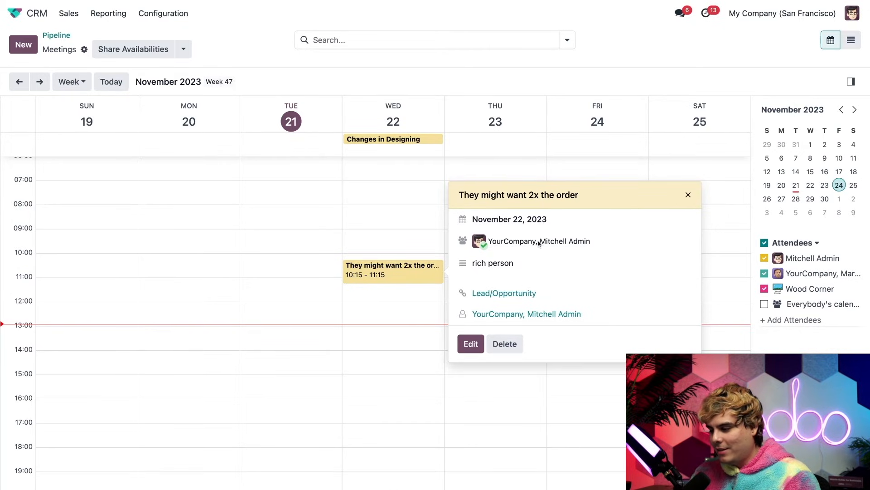
mouse_move(542, 271)
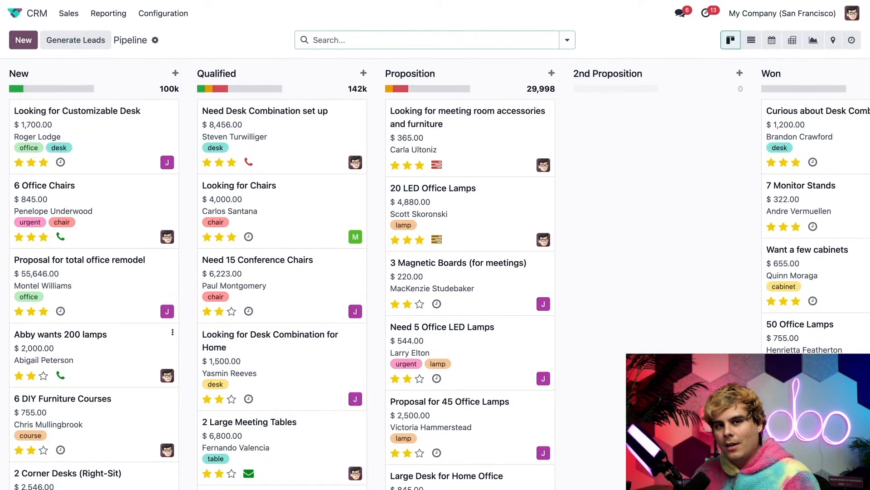
mouse_move(105, 371)
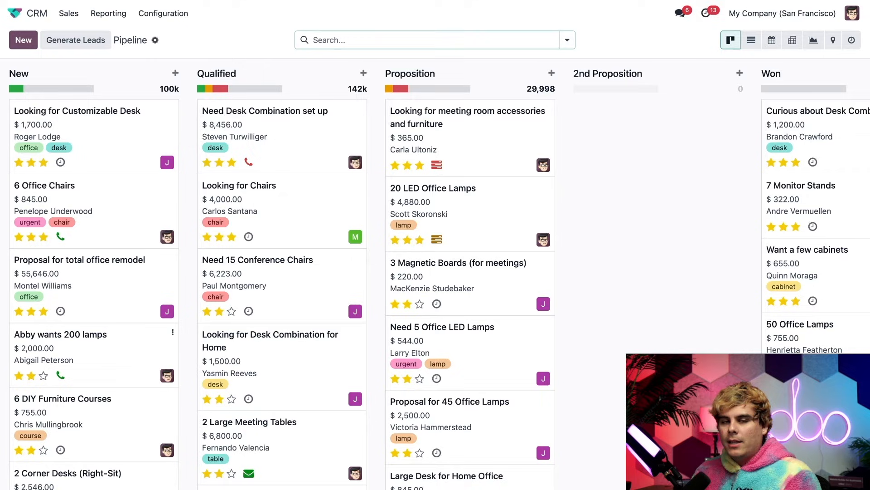
mouse_move(121, 354)
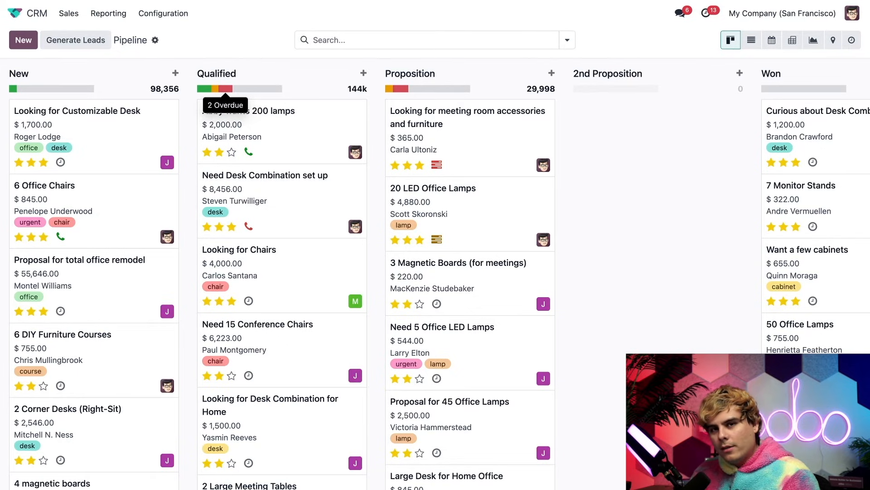
mouse_move(256, 89)
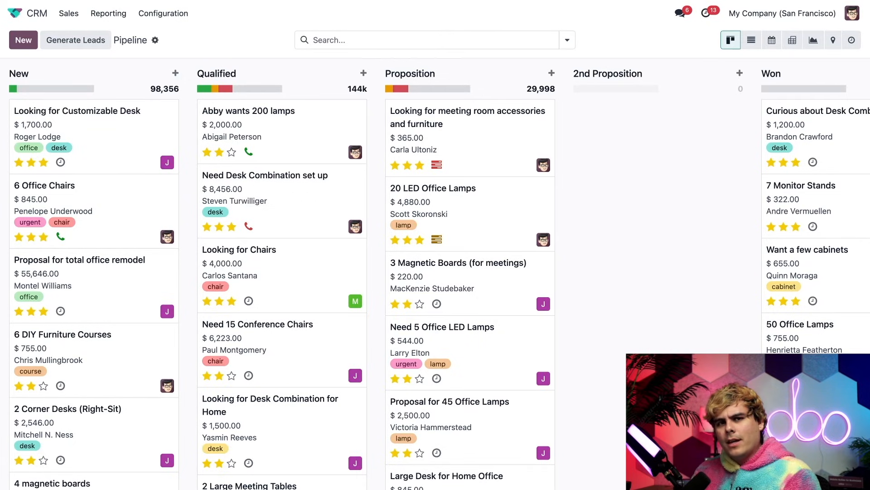
- Open the 'Abby wants 200 lamps' opportunity and browse its Extra Information tab
left_click(248, 111)
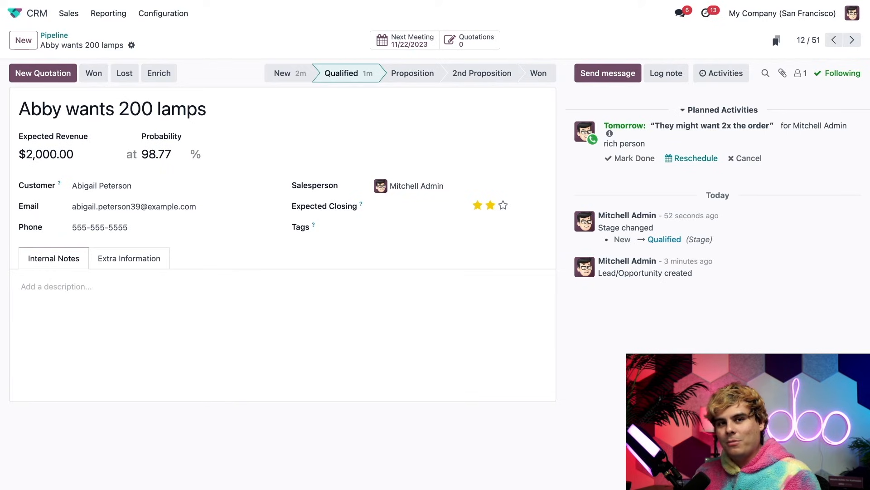
left_click(129, 258)
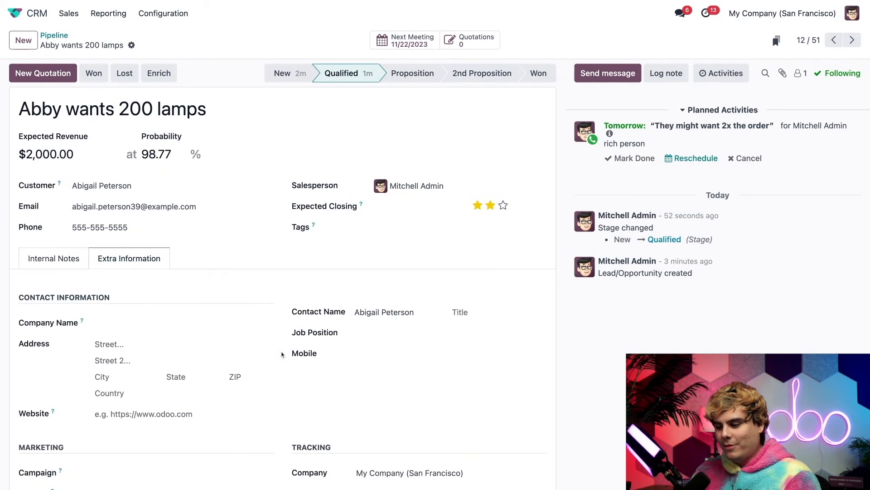
scroll("down", 3)
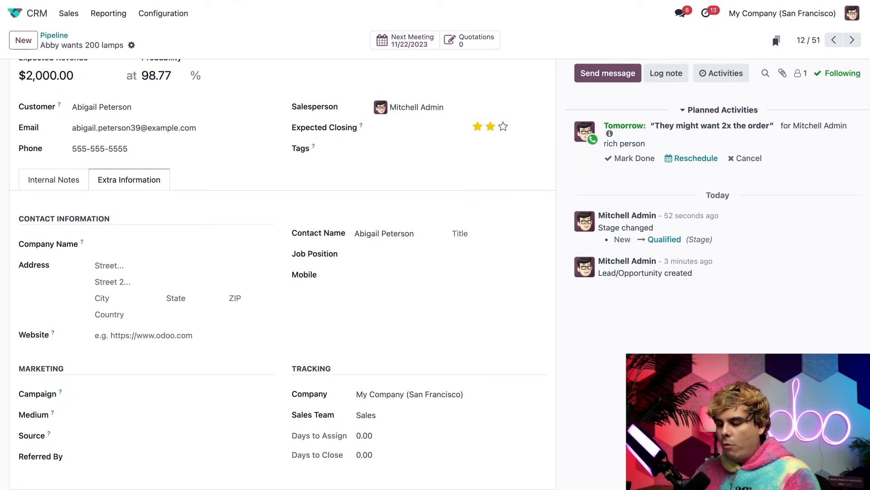
mouse_move(282, 322)
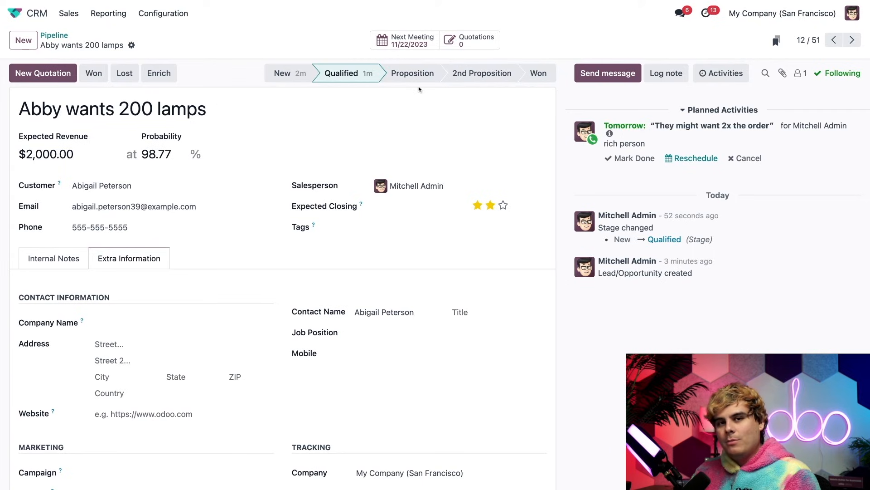
- Retitle the opportunity 'Abby wants 400 lamps' at $4,000 and move it to 2nd Proposition
left_click(413, 73)
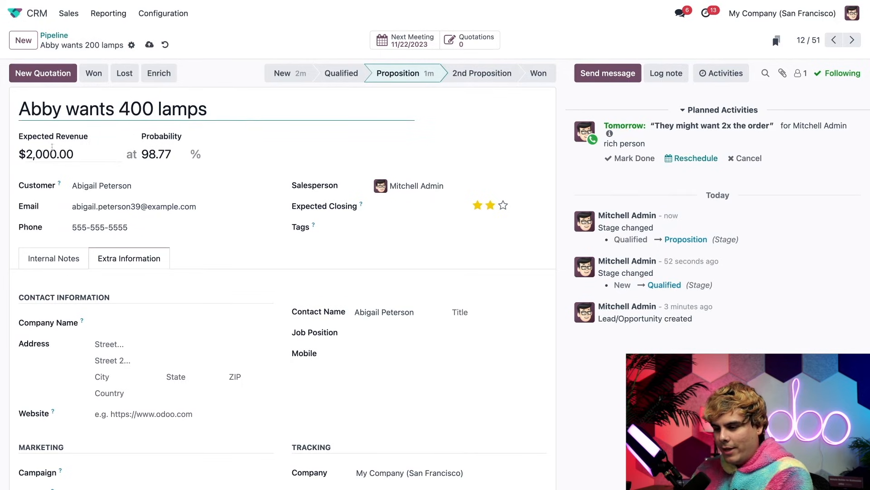
type("400")
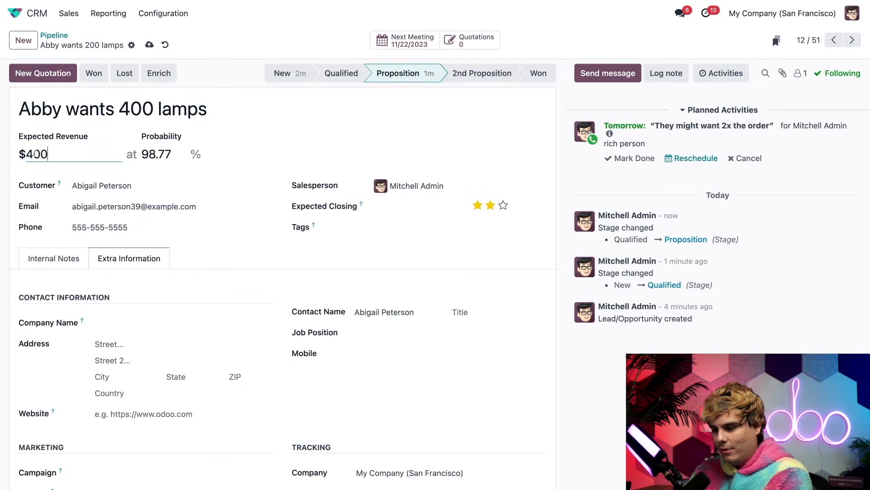
left_click(296, 153)
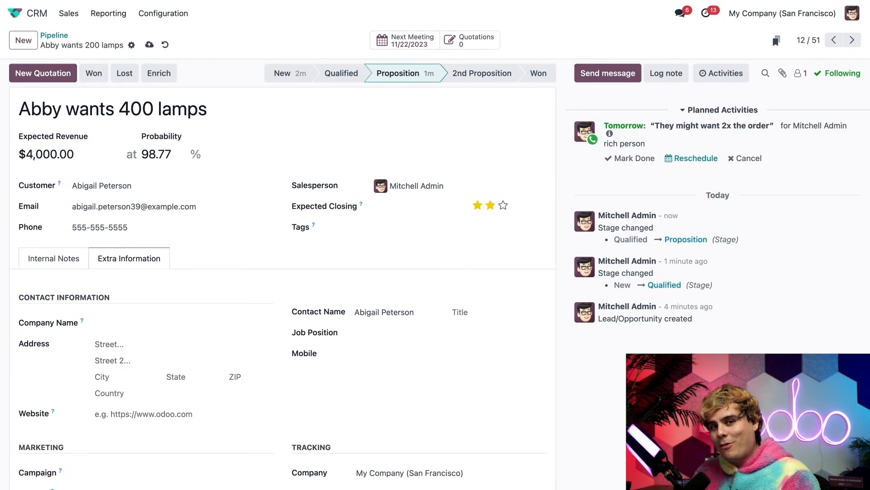
left_click(468, 72)
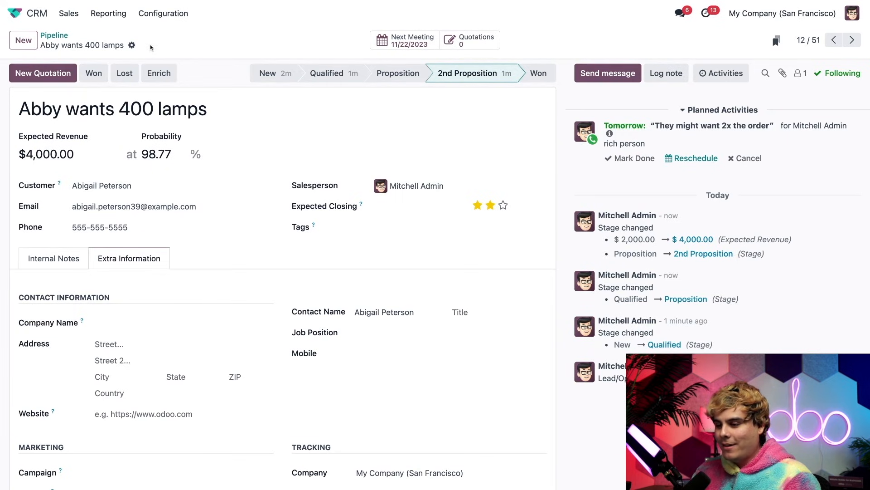
left_click(55, 36)
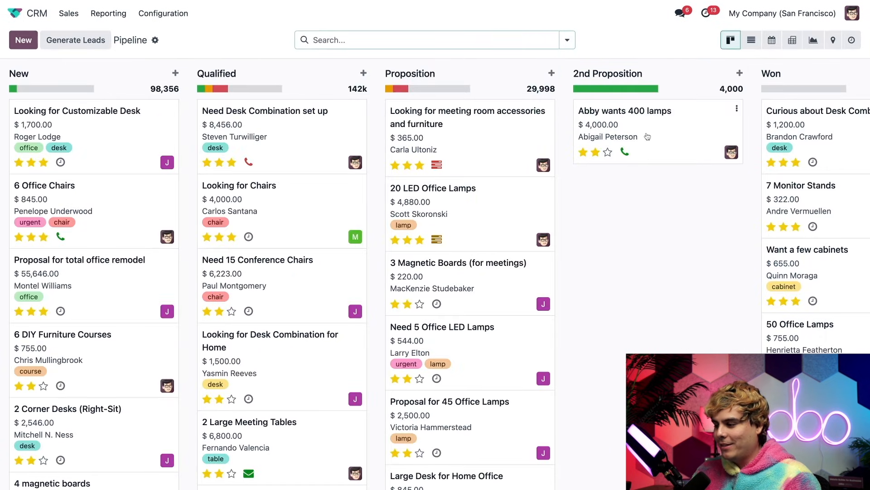